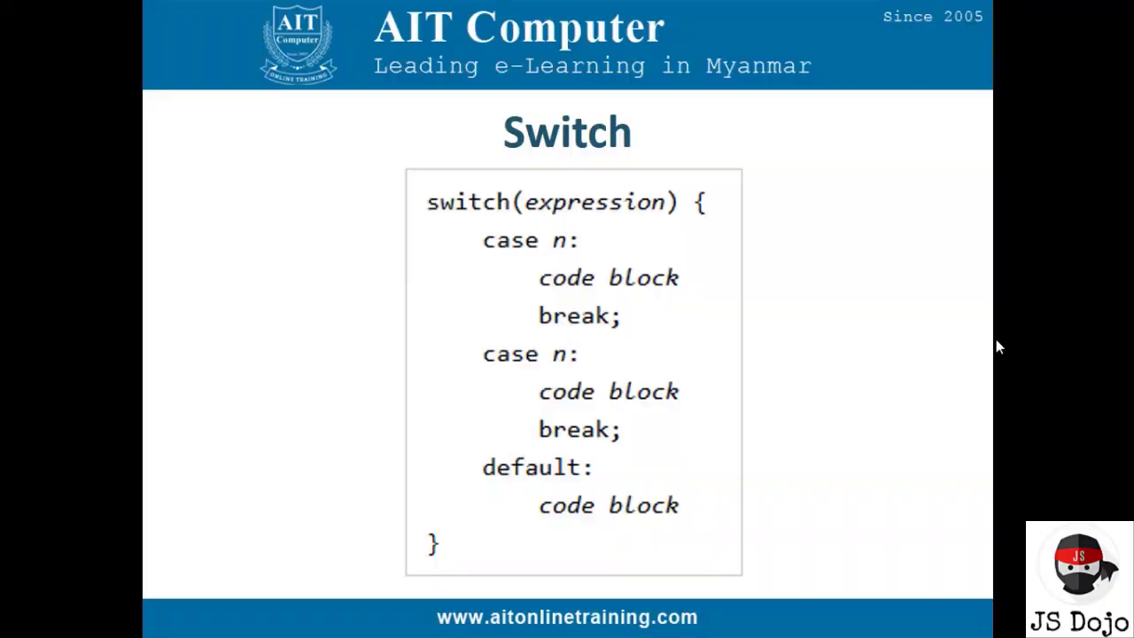
mouse_move(807, 249)
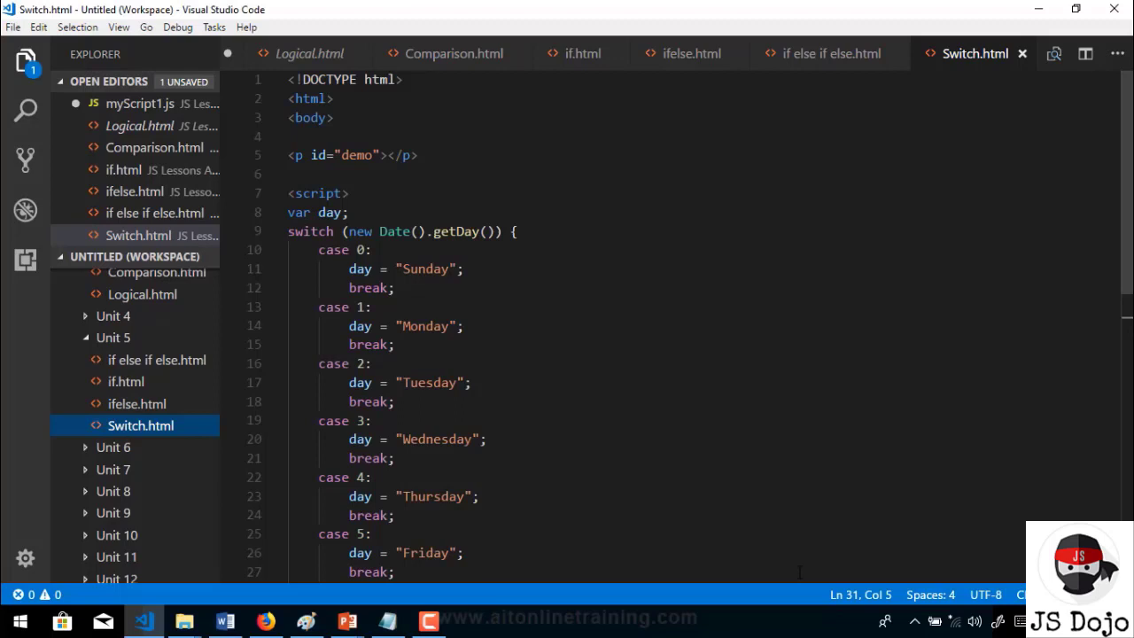
mouse_move(614, 408)
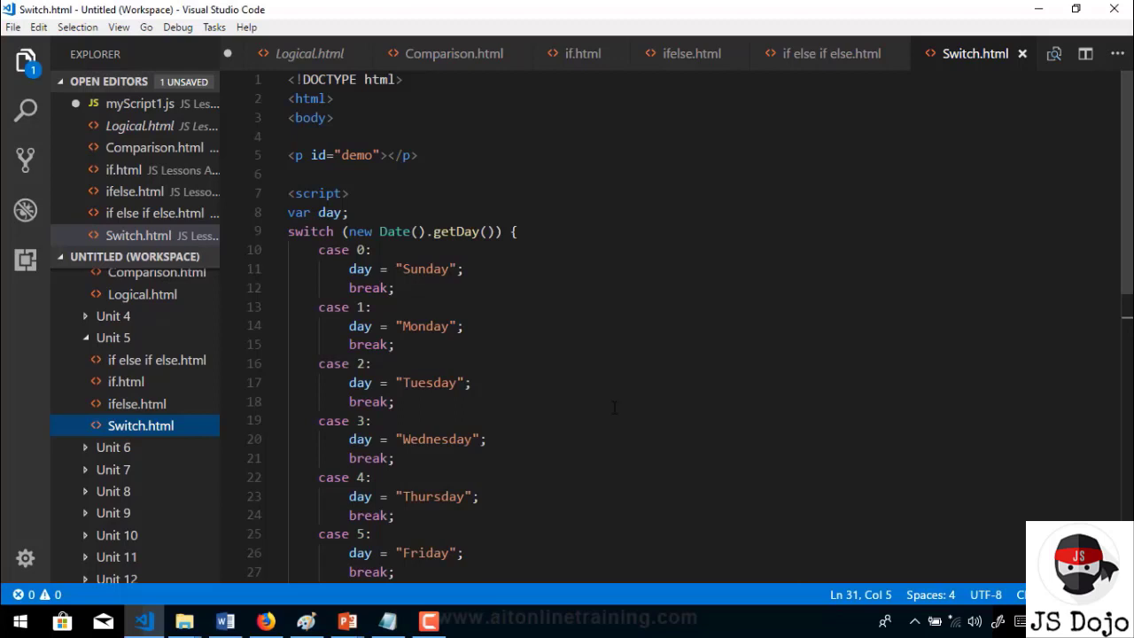
double_click(310, 232)
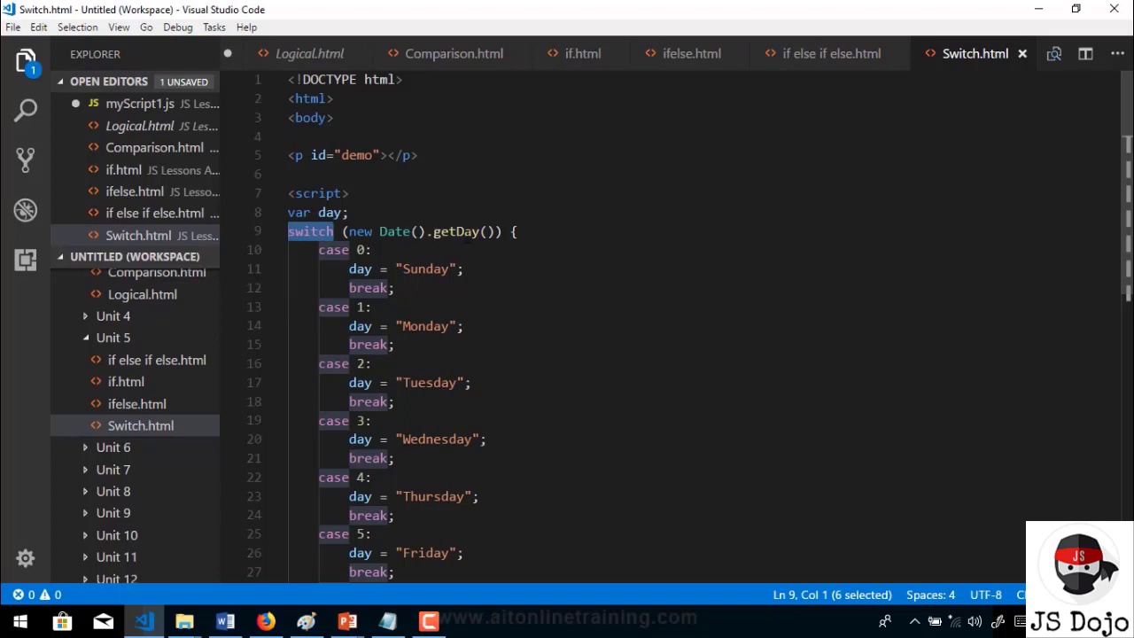
mouse_move(651, 403)
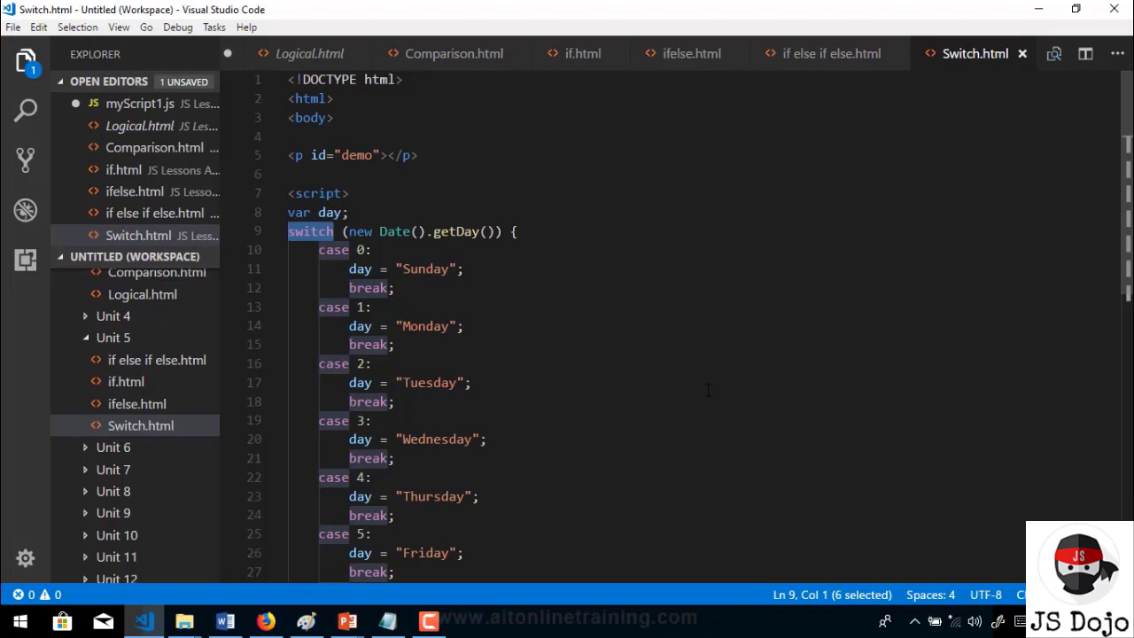
scroll("down", 3)
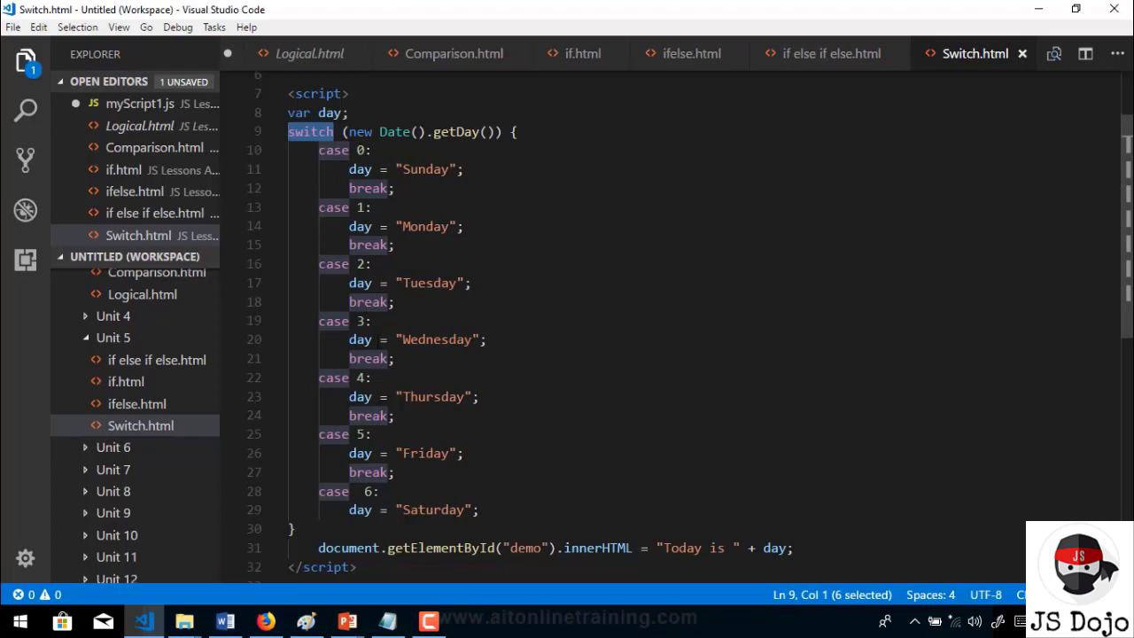
- Scroll up and down through the Switch.html code beside the calendar showing Thursday, February 15, 2018
scroll("up", 3)
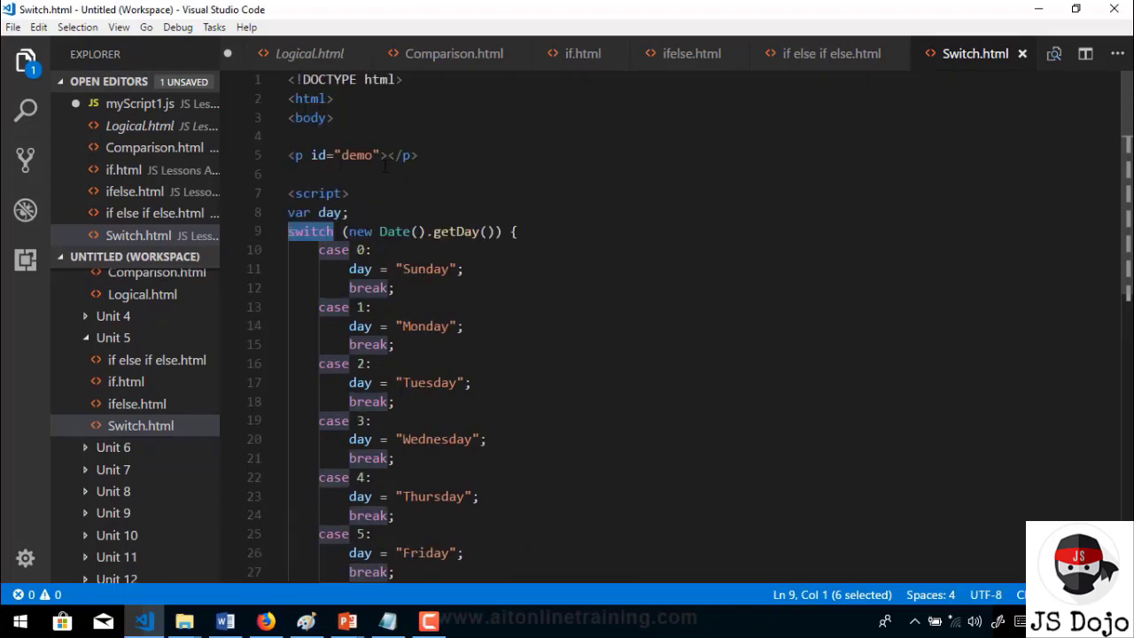
scroll("down", 3)
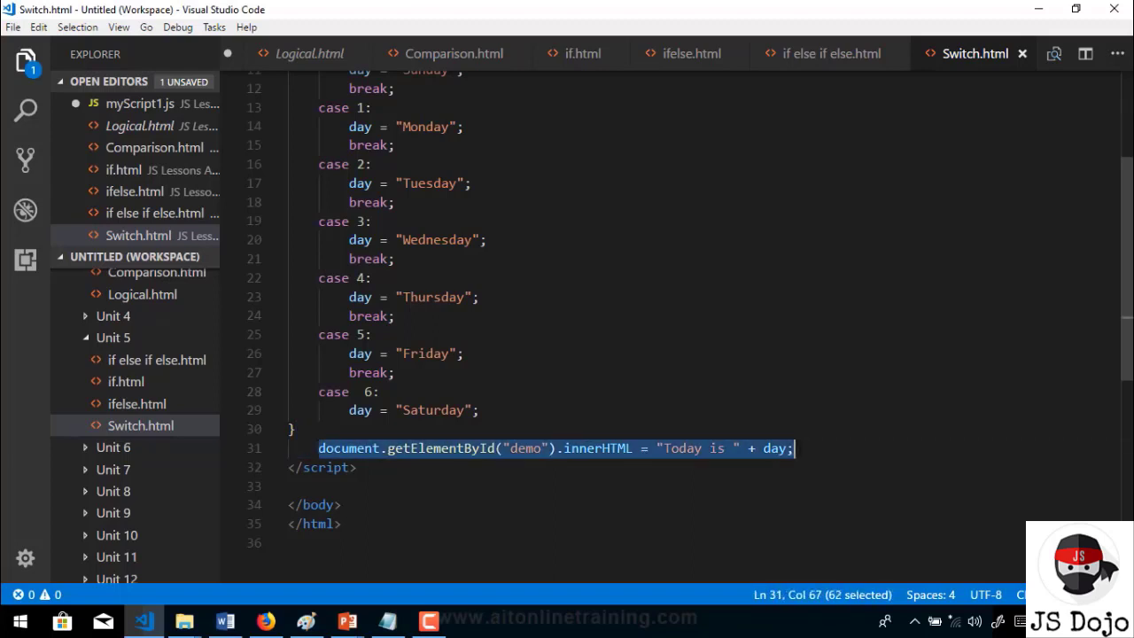
scroll("up", 3)
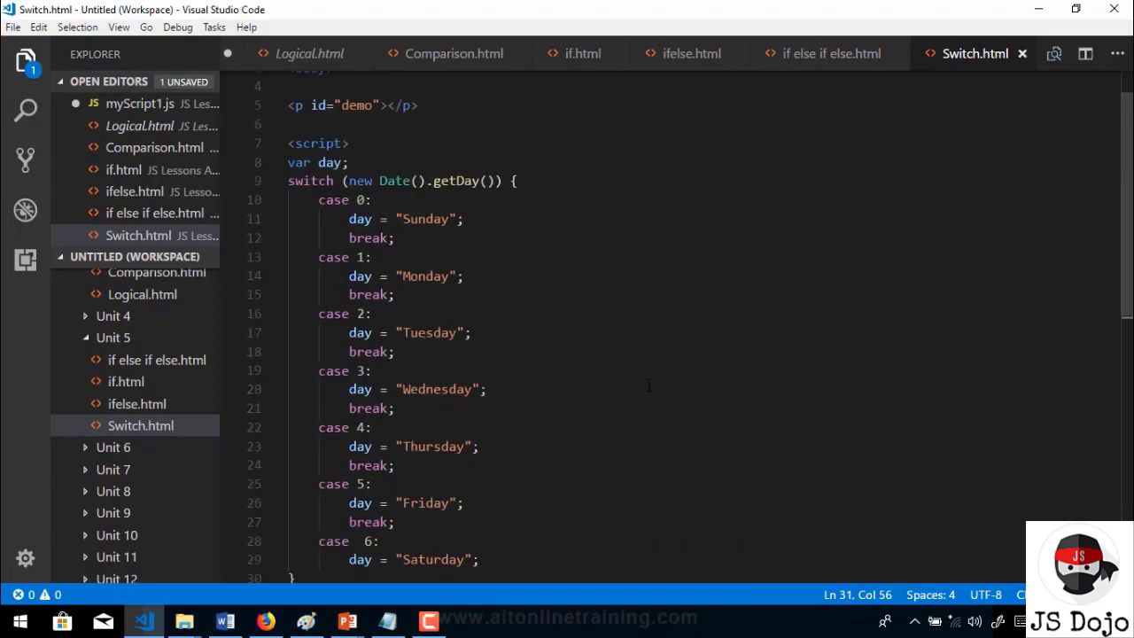
scroll("down", 3)
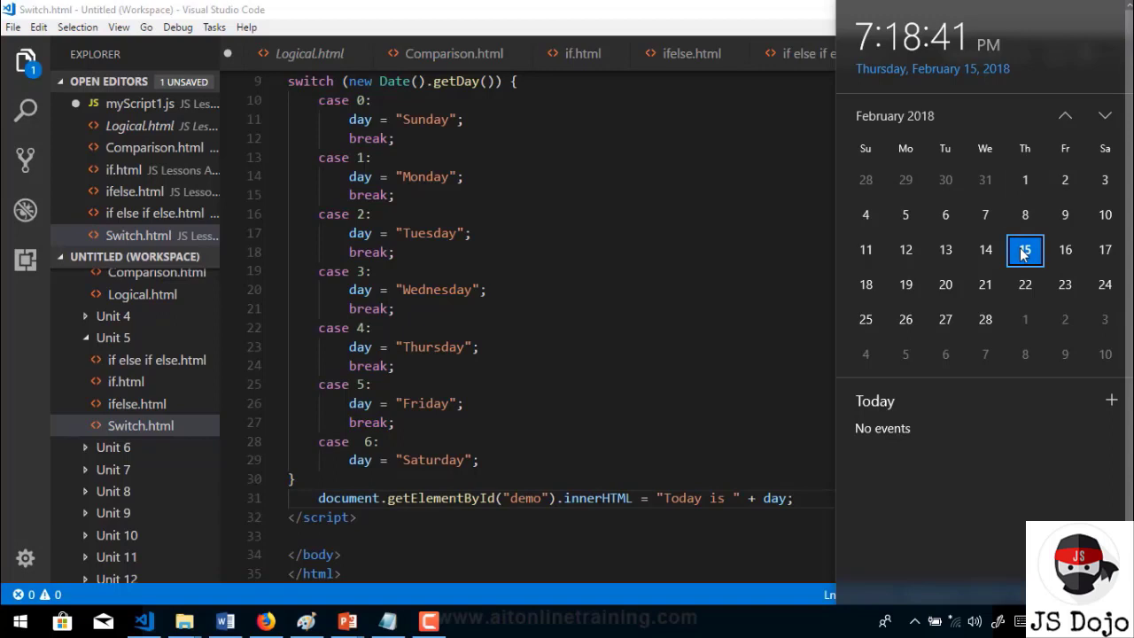
- Dismiss the calendar and highlight the 4 in case 4, where day is set to Thursday
left_click(606, 335)
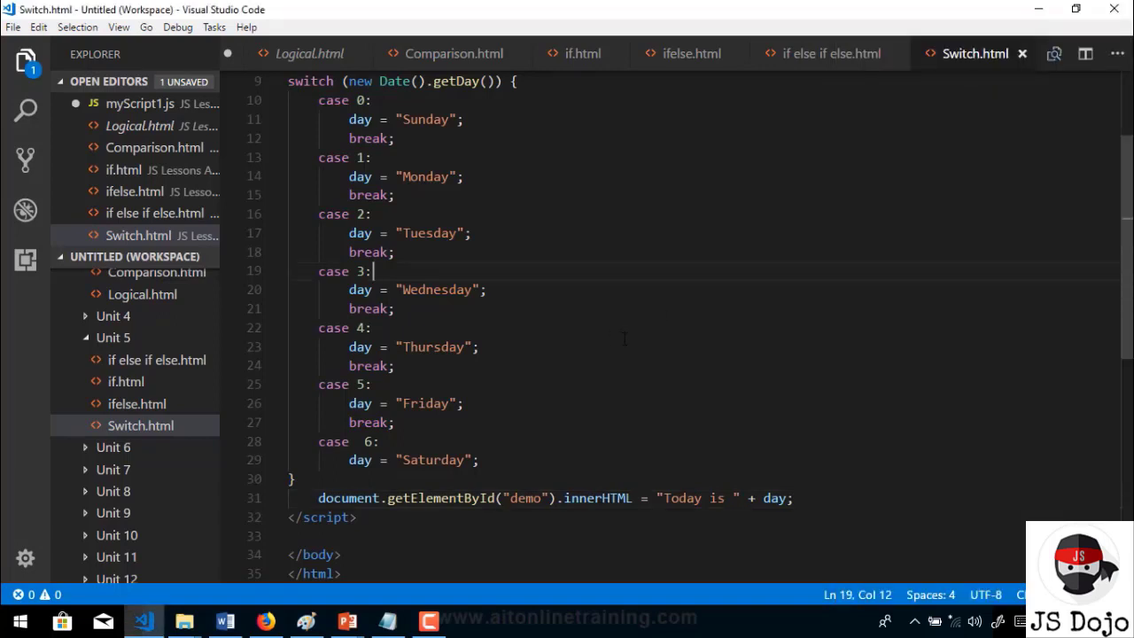
double_click(359, 328)
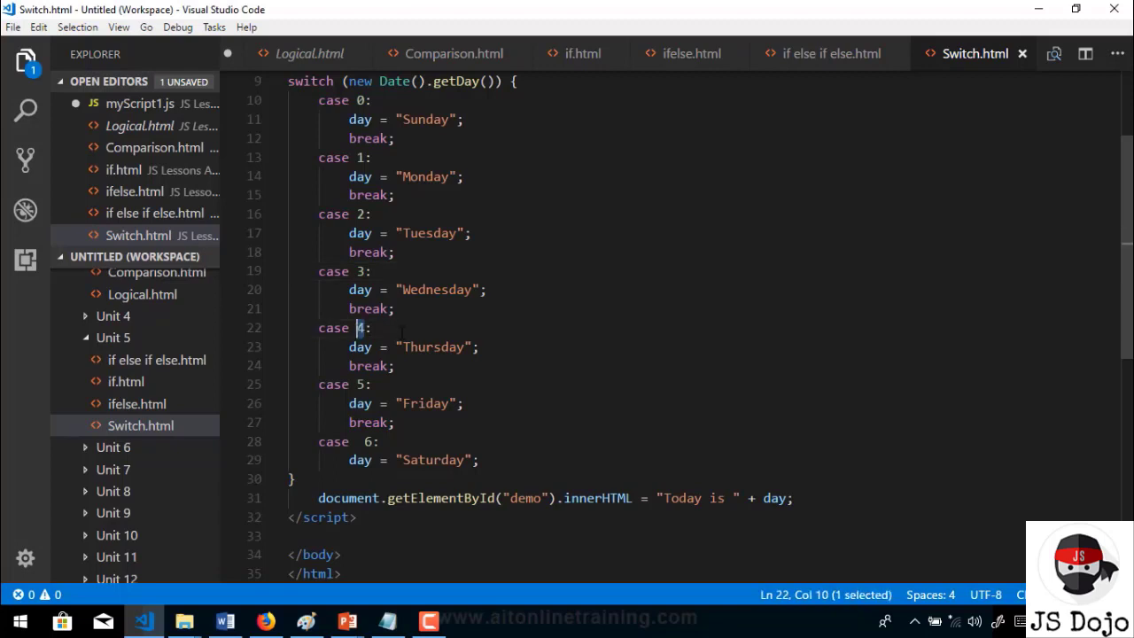
scroll("up", 3)
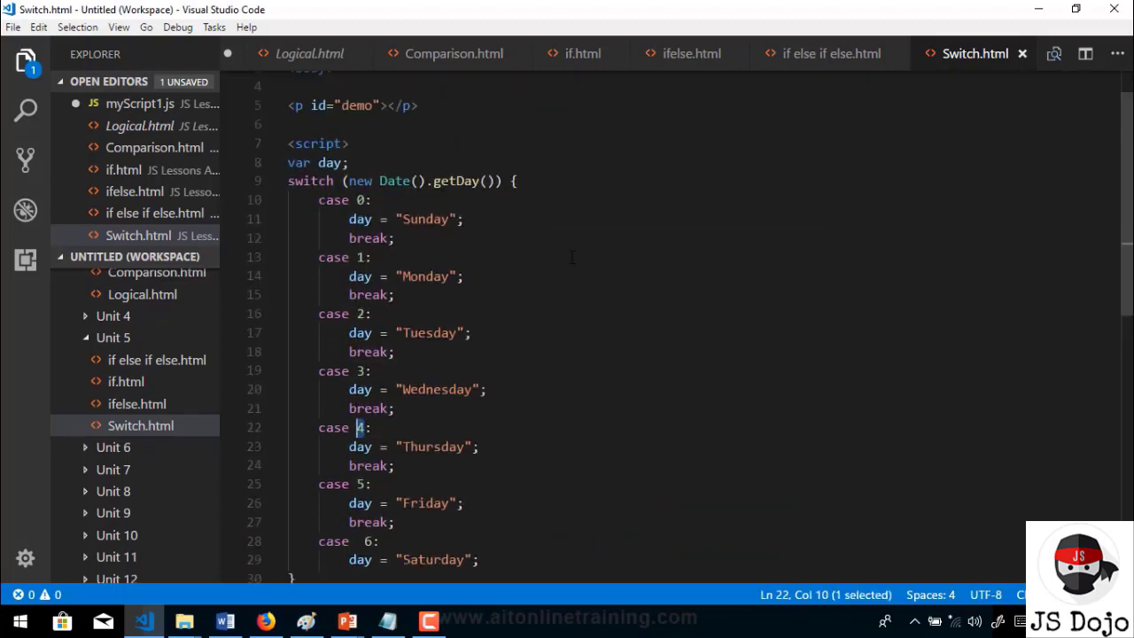
scroll("down", 3)
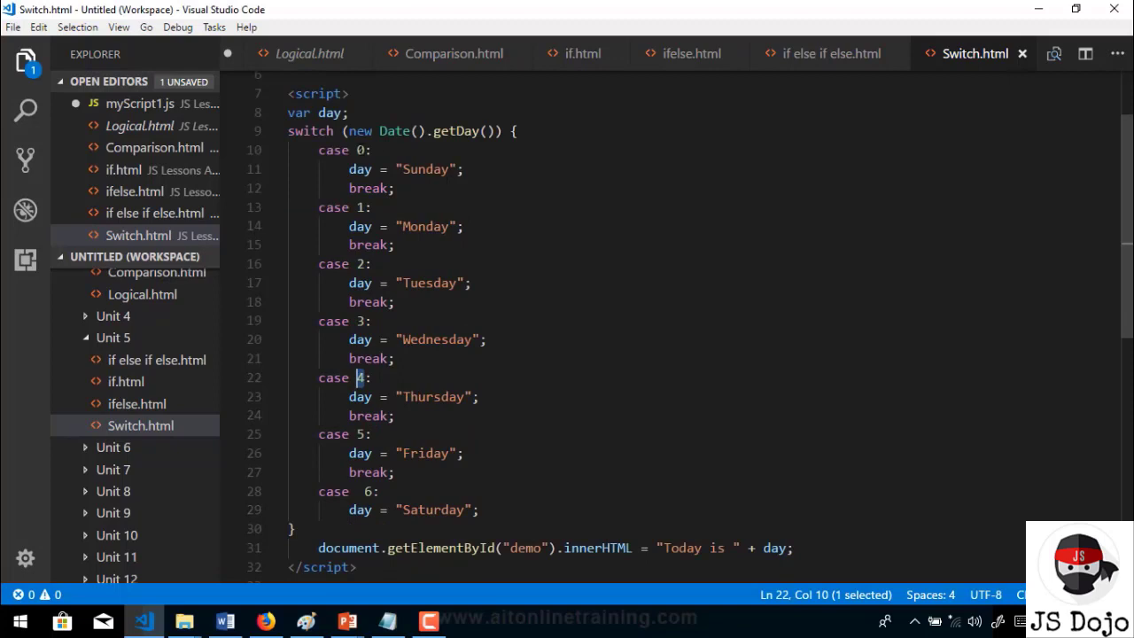
mouse_move(360, 396)
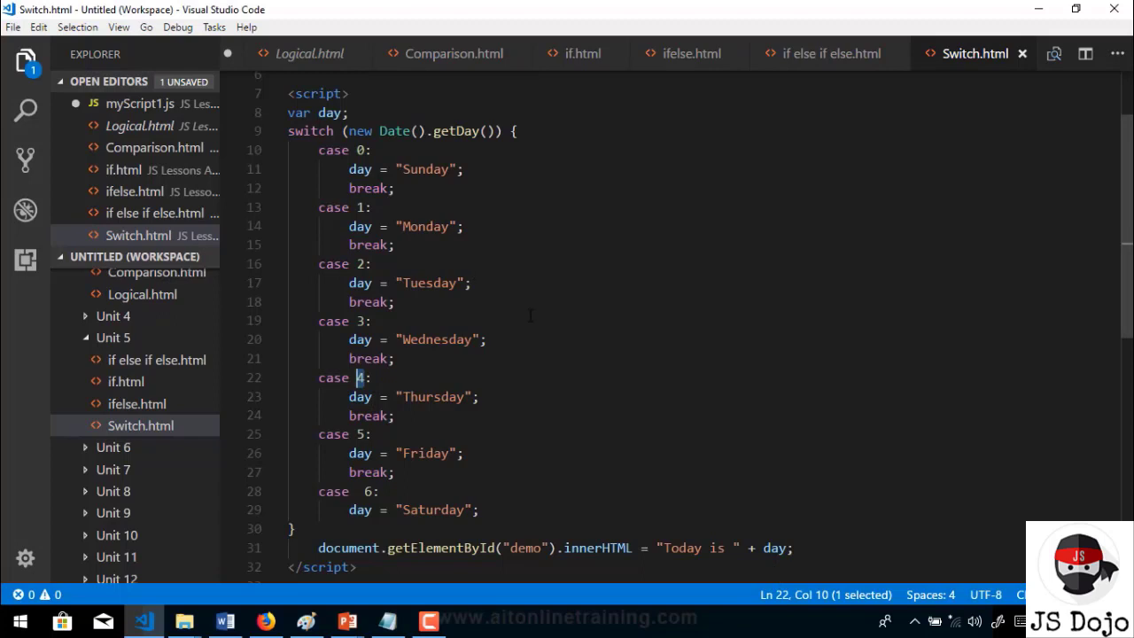
left_click(13, 27)
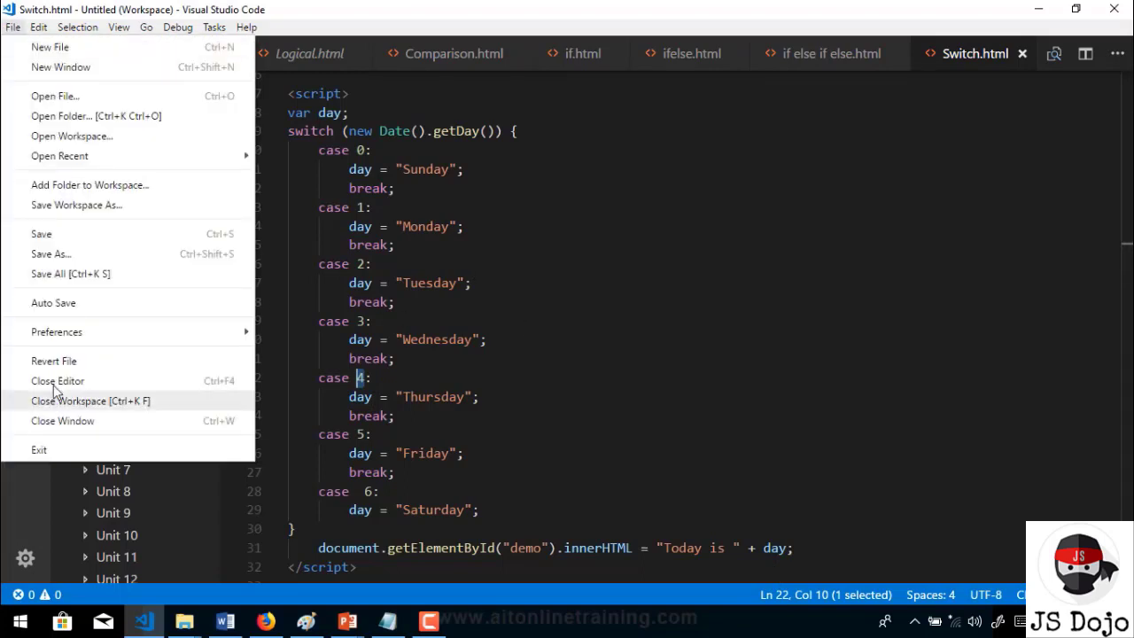
- View Switch.html in Firefox showing 'Today is Thursday', then return to the editor
right_click(139, 425)
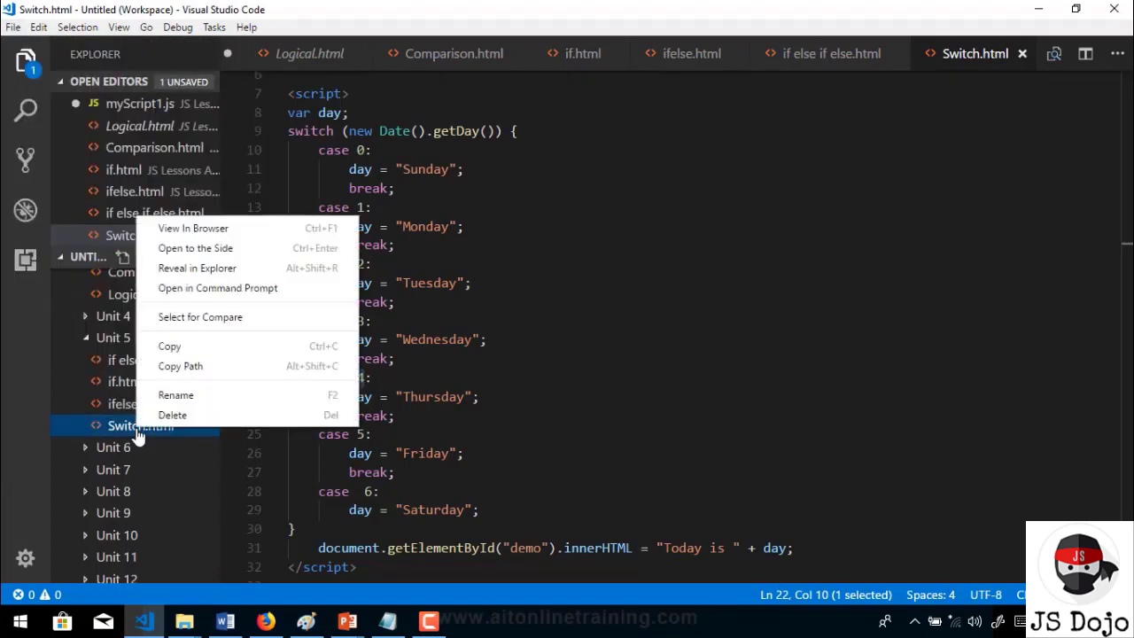
left_click(192, 228)
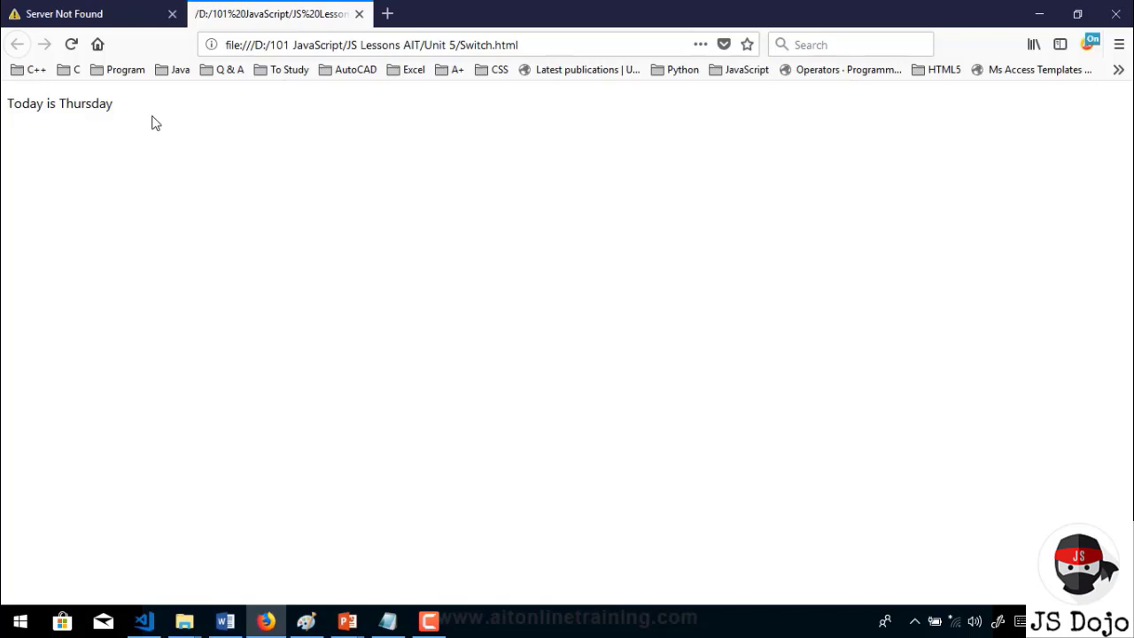
left_click(143, 620)
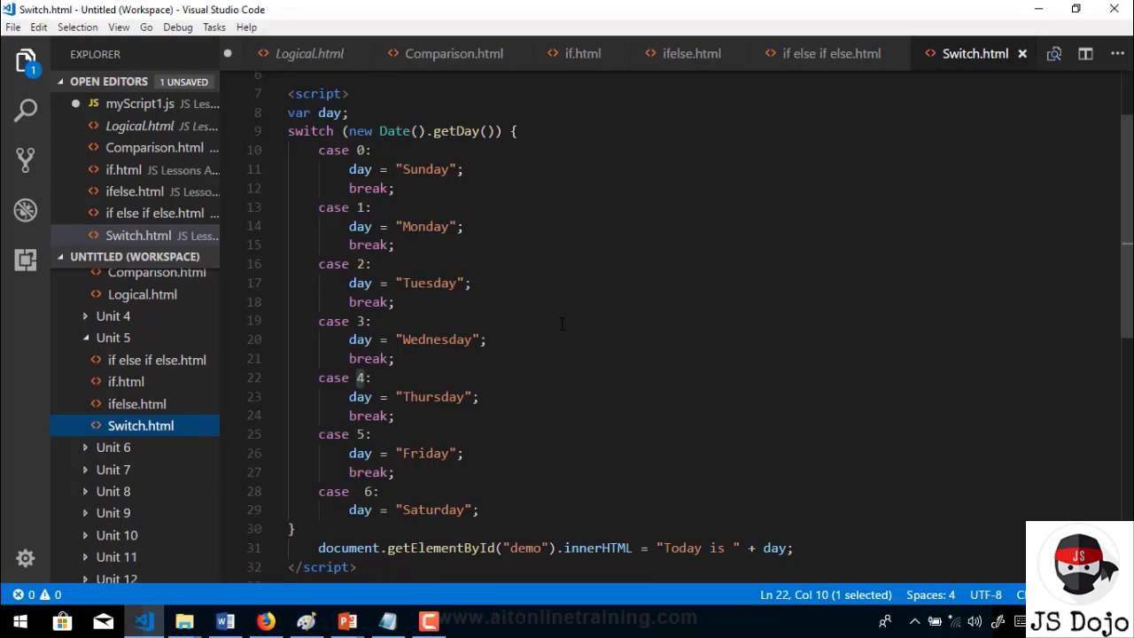
mouse_move(578, 330)
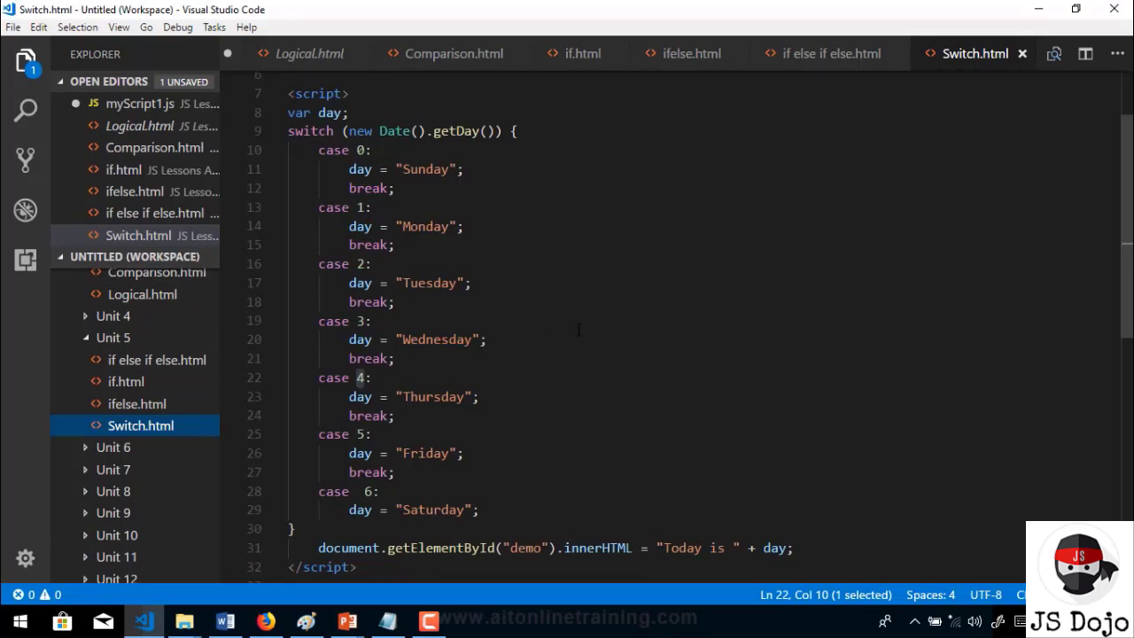